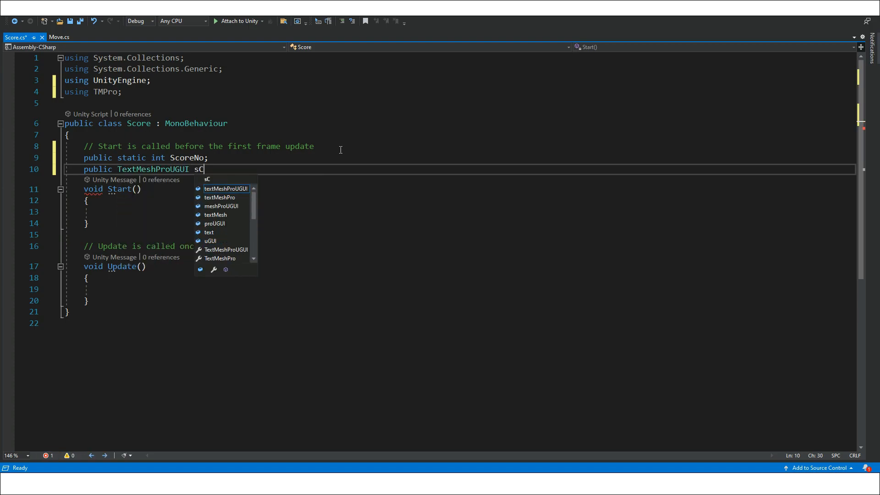
Step: Import TMPro and declare public static int ScoreNo and a TextMeshProUGUI ScoreText field
{"action": "type", "text": "coreText;"}
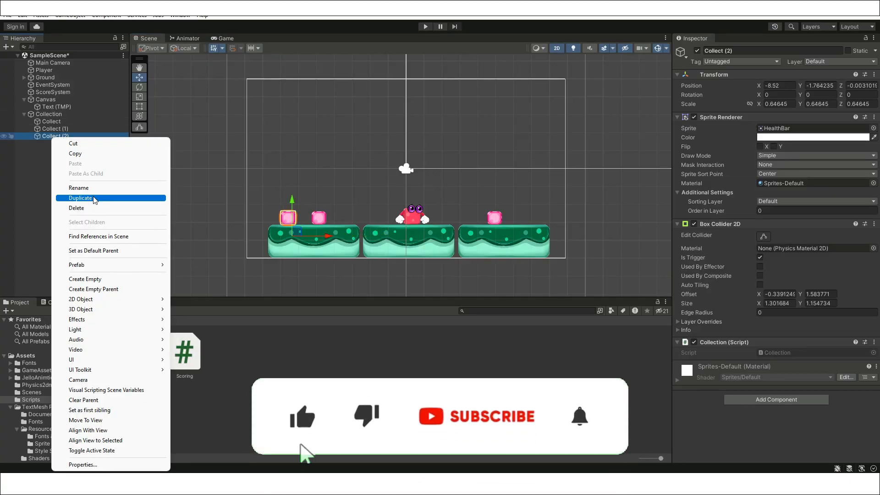
{"action": "left_click", "coordinate": [81, 198]}
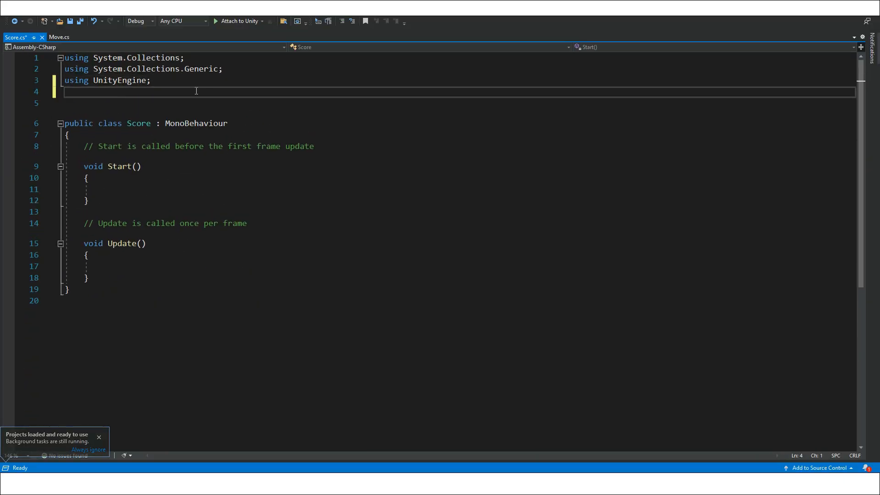
{"action": "type", "text": "using TMPro;"}
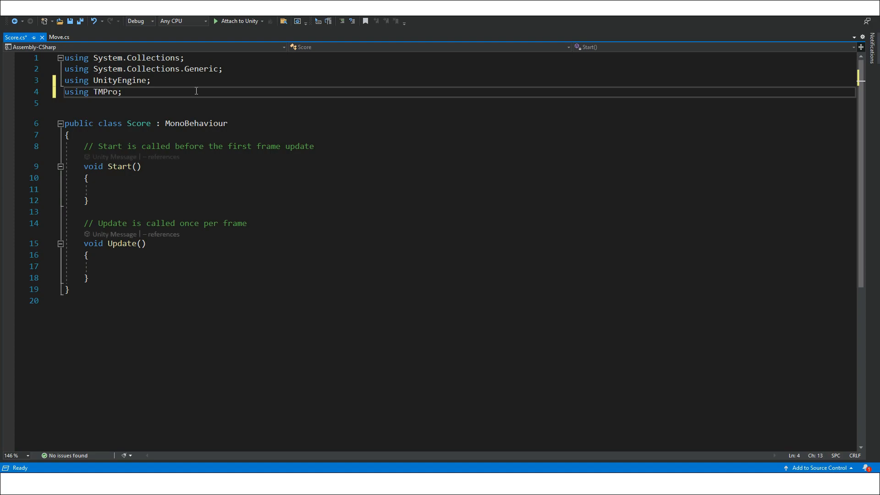
{"action": "type", "text": "public"}
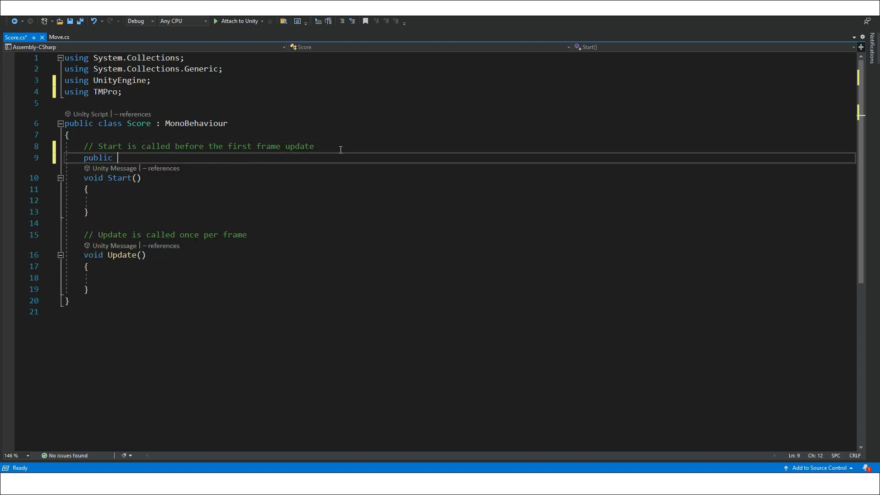
{"action": "type", "text": "static int ScoreNo;"}
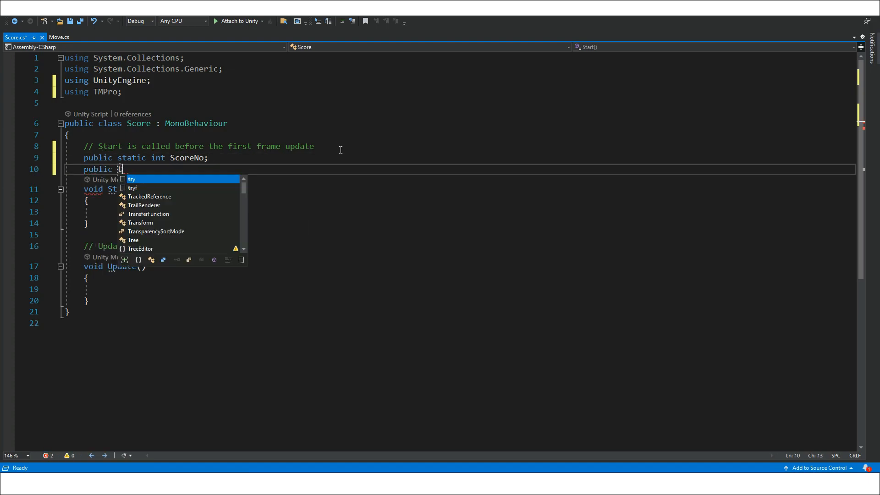
{"action": "type", "text": "TextMeshProUGUI"}
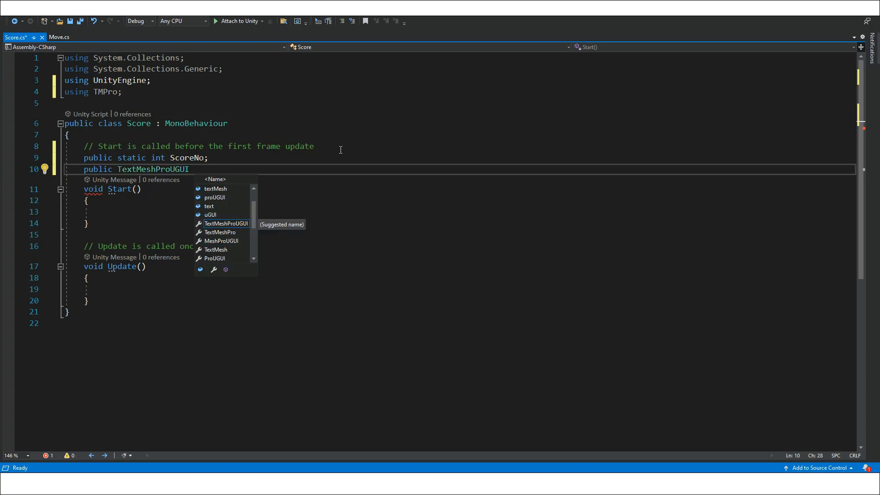
{"action": "type", "text": "ScoreText;"}
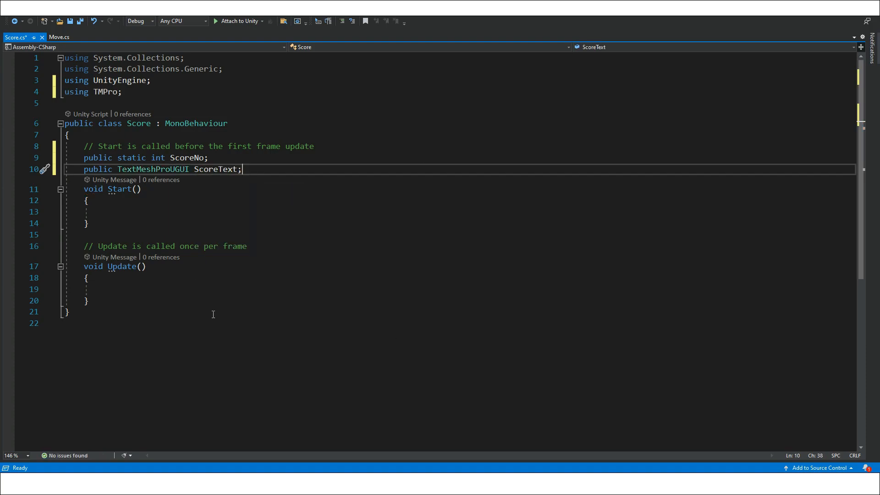
Step: Write ScoreNo.ToString() into ScoreText.text in Start and Update, then save the script
{"action": "type", "text": "ScoreText.text = \"\" + ScoreNo"}
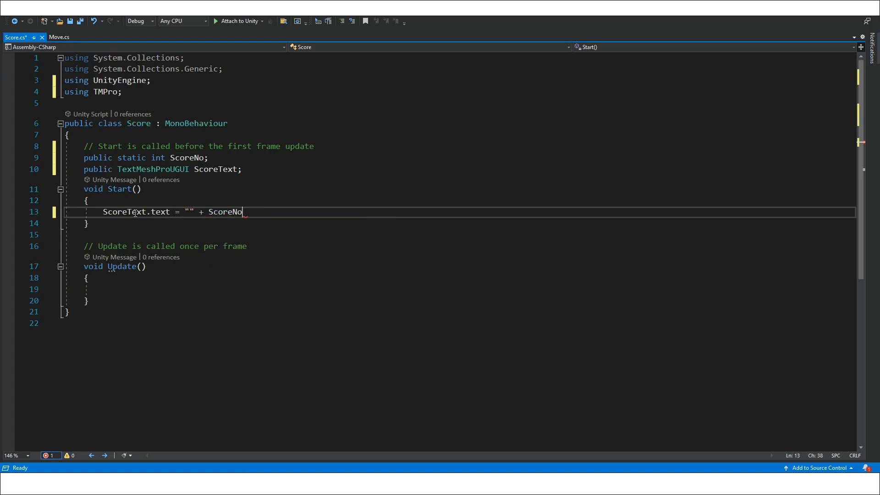
{"action": "type", "text": ".ToString();"}
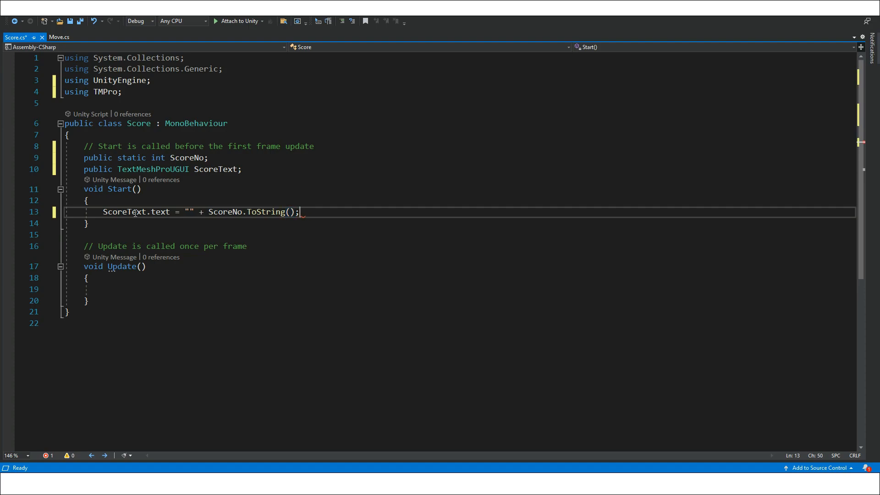
{"action": "type", "text": "ScoreText.text = \"\"+"}
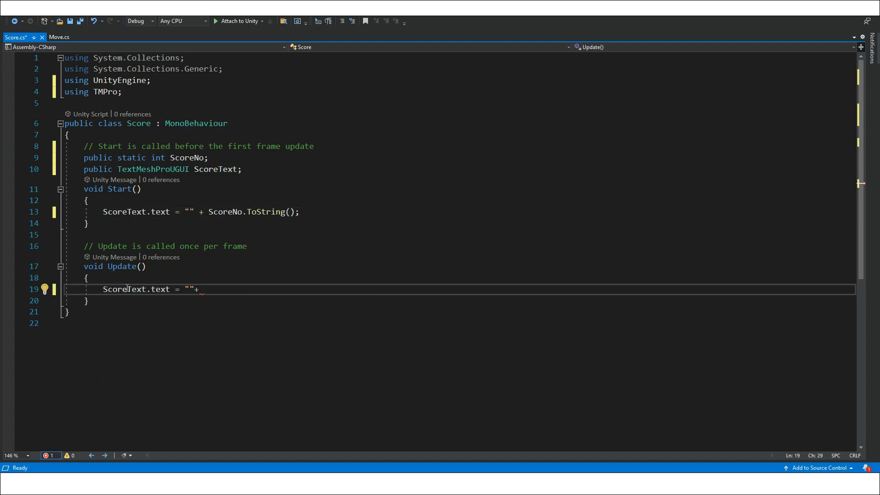
{"action": "type", "text": "ScoreText.ToString();"}
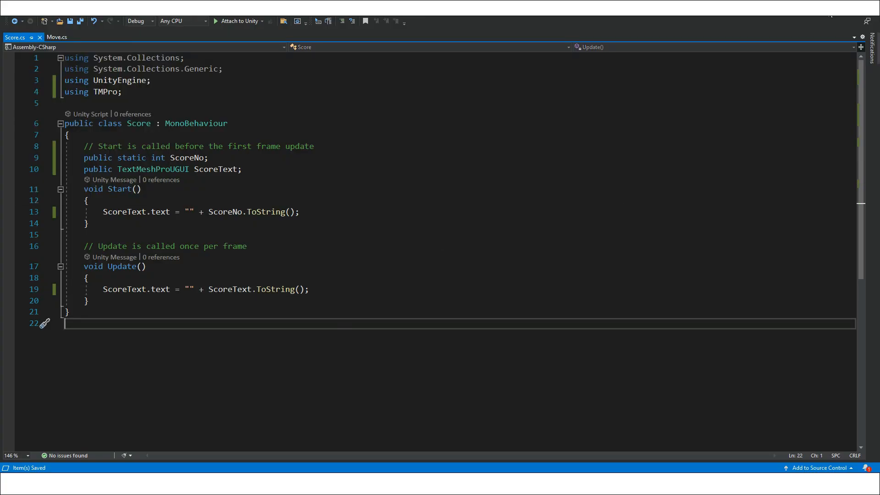
{"action": "left_click", "coordinate": [55, 37]}
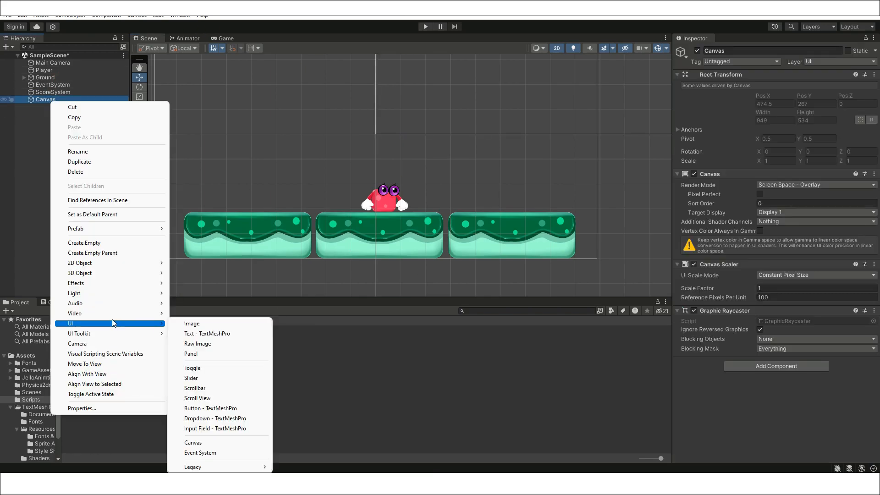
Step: Add a Text - TextMeshPro under the Canvas at font size 80 and assign it to ScoreSystem's Score Text
{"action": "left_click", "coordinate": [207, 334]}
{"action": "type", "text": "0"}
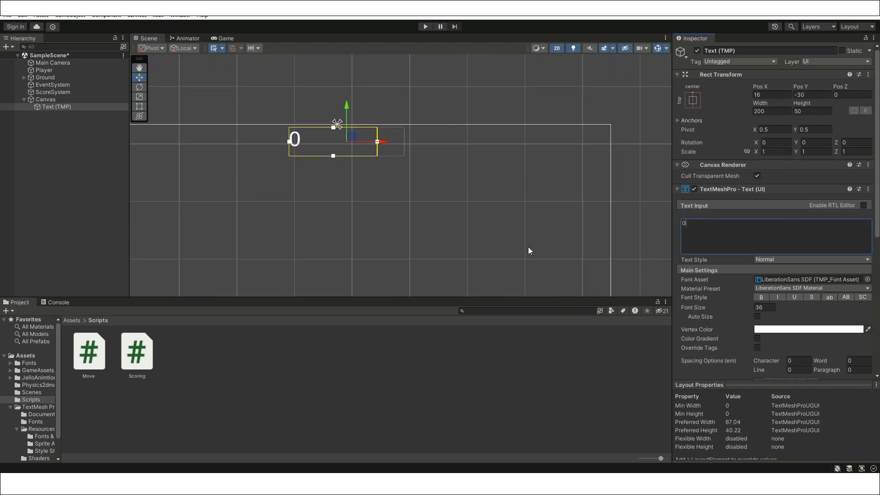
{"action": "type", "text": "80"}
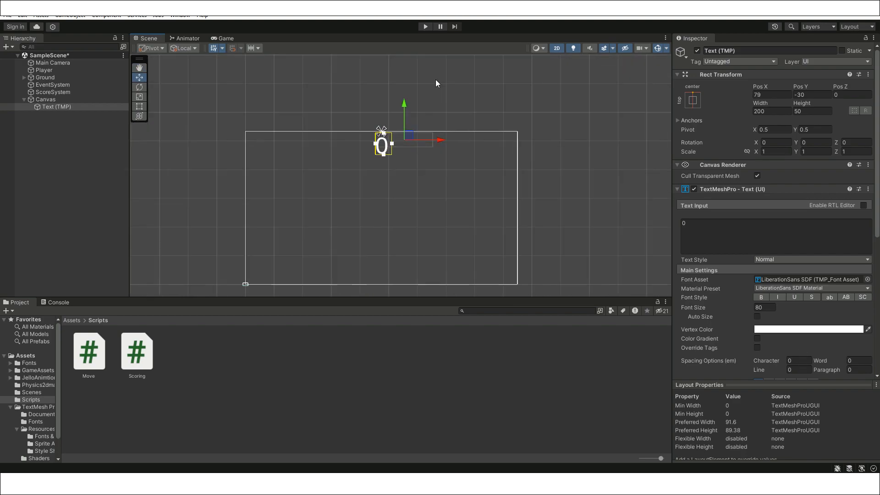
{"action": "left_click", "coordinate": [44, 99]}
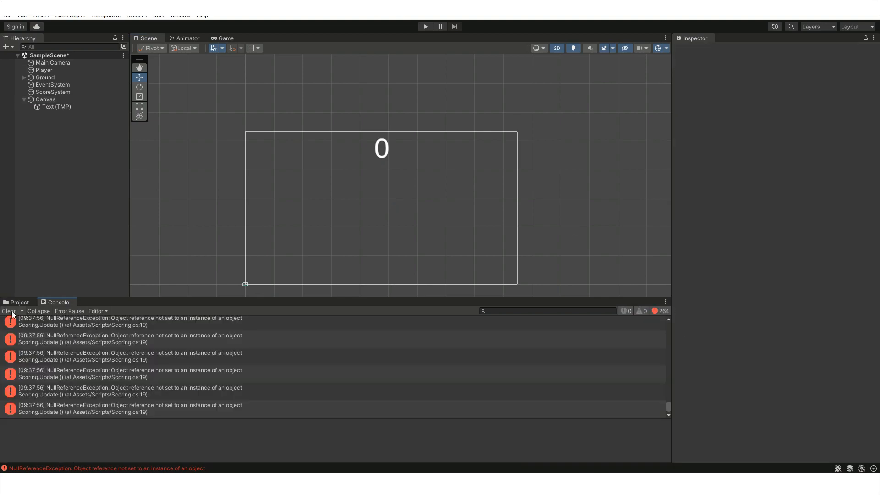
{"action": "left_click", "coordinate": [53, 92]}
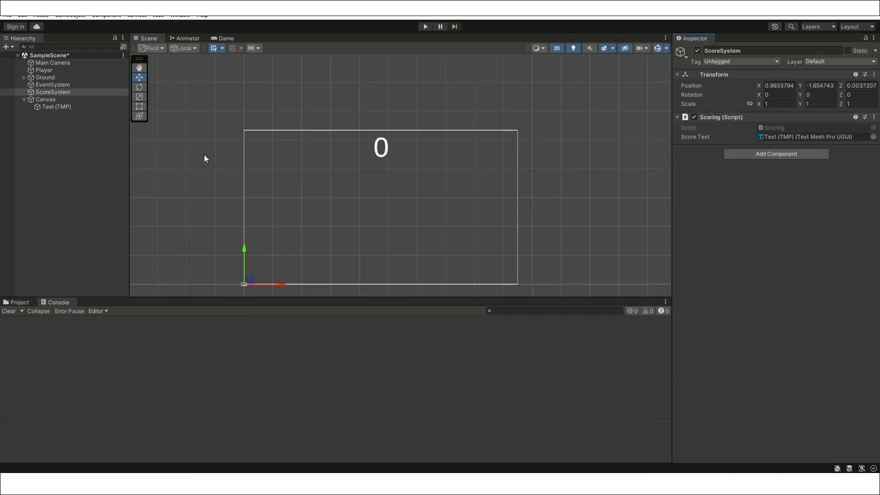
{"action": "left_click", "coordinate": [88, 351]}
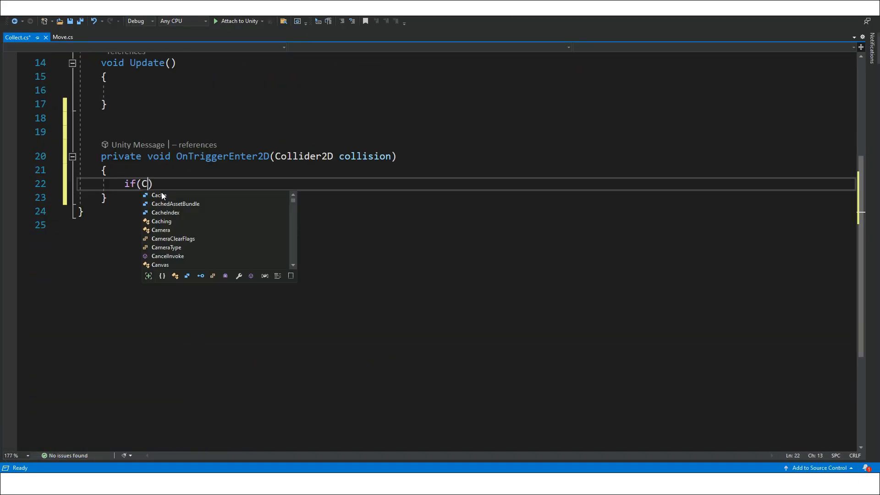
Step: Guard OnTriggerEnter2D with CompareTag("Player"), playtest until the score reads 2, then stop
{"action": "type", "text": "ollision.gameObject.CompareTag()"}
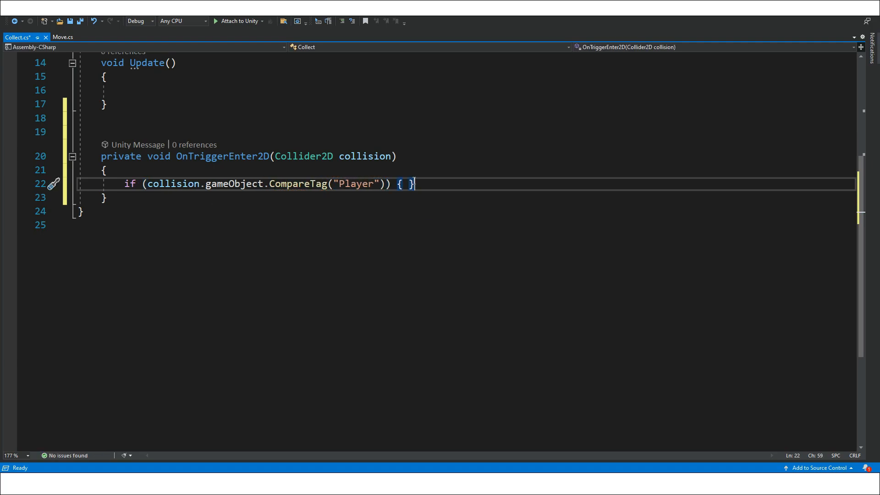
{"action": "type", "text": "Score"}
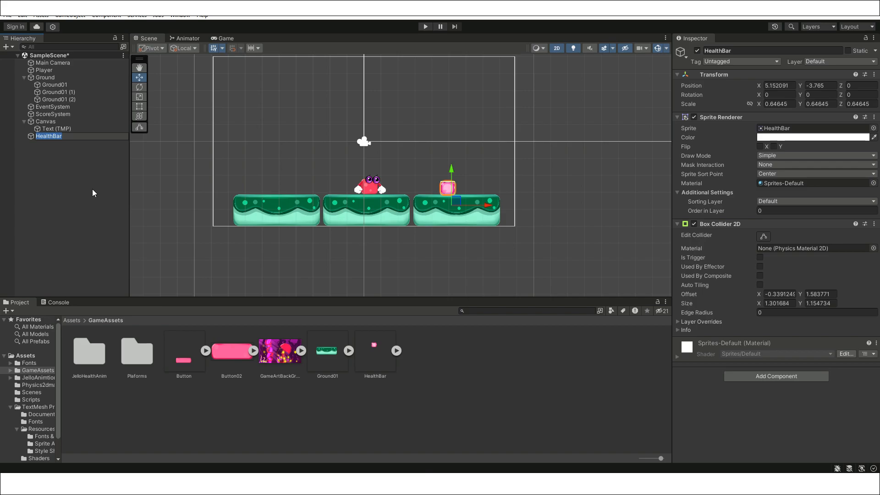
{"action": "left_click", "coordinate": [426, 26]}
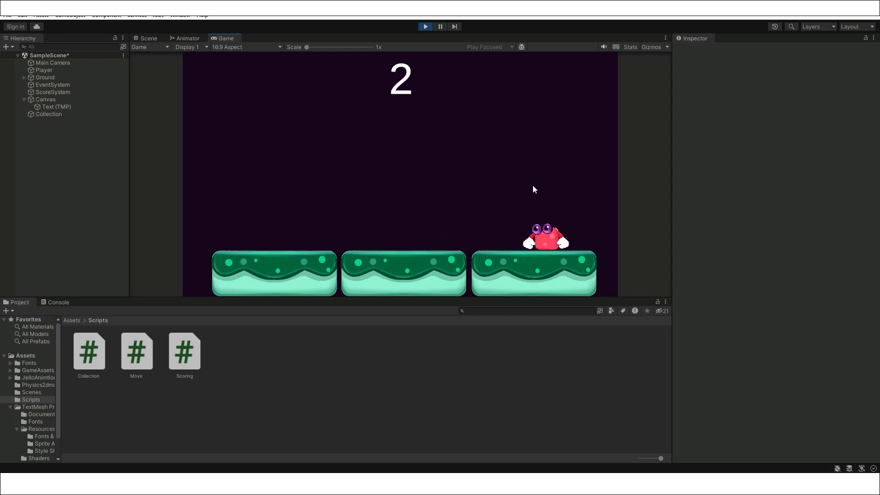
{"action": "left_click", "coordinate": [148, 39]}
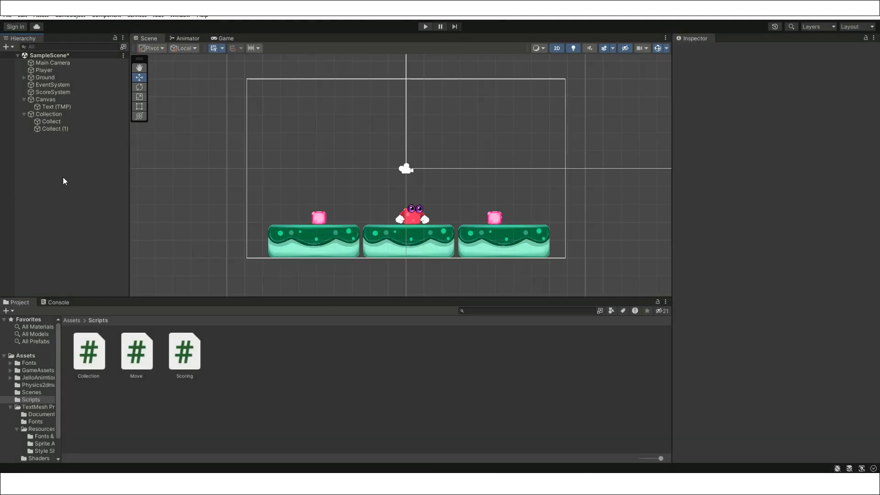
{"action": "right_click", "coordinate": [55, 128]}
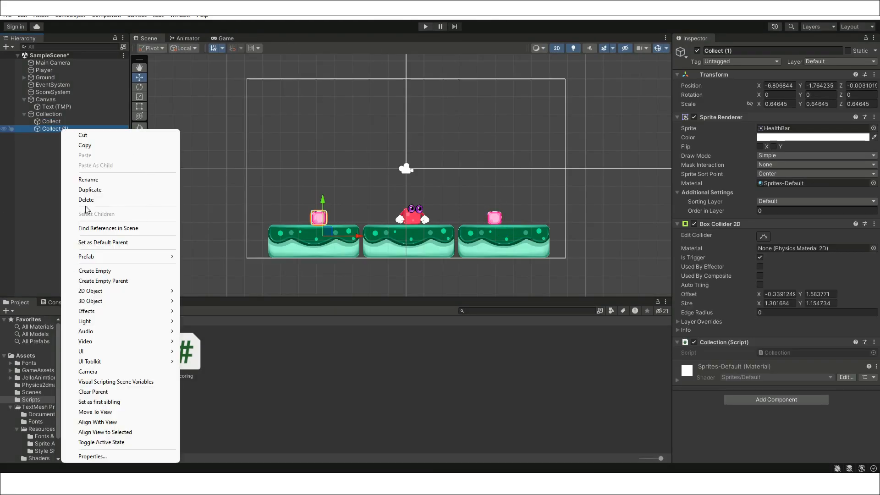